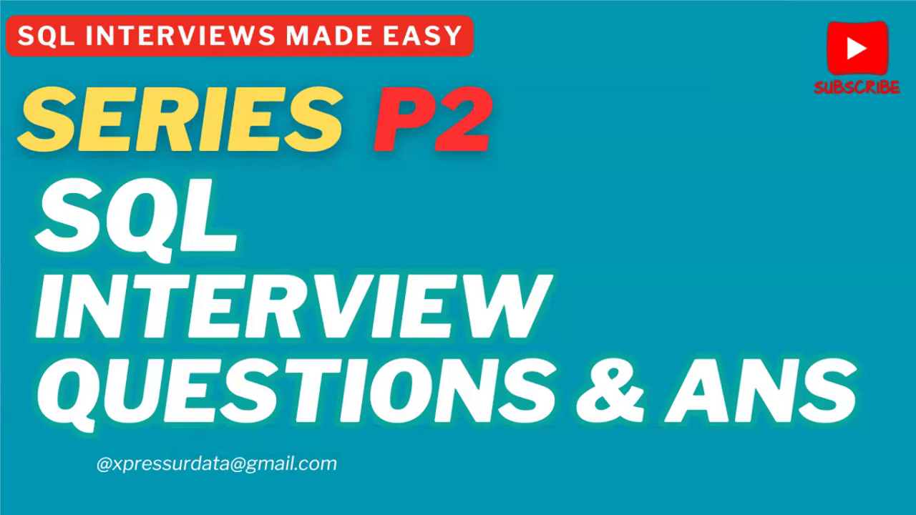
pyautogui.moveTo(615, 217)
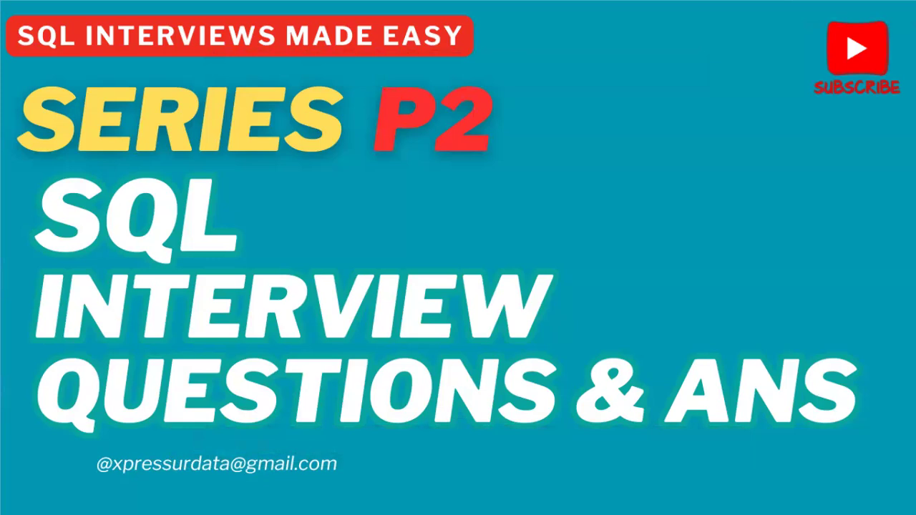
pyautogui.moveTo(569, 278)
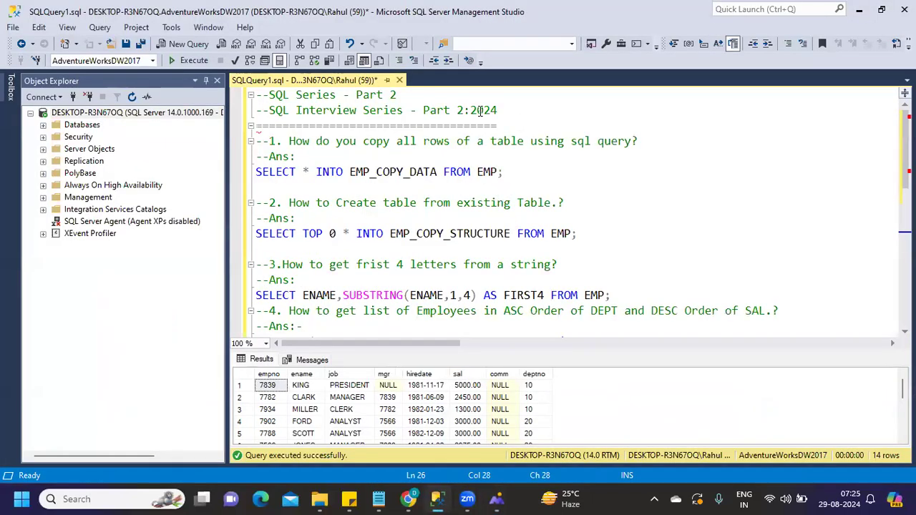
# Highlight question 1's wording and the target table EMP_COPY_DATA in the SELECT * INTO answer
pyautogui.doubleClick(481, 110)
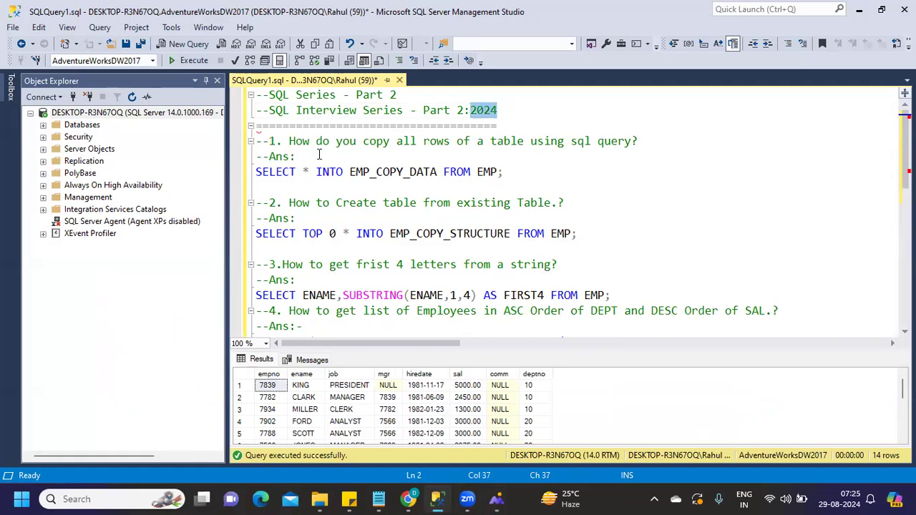
pyautogui.click(323, 142)
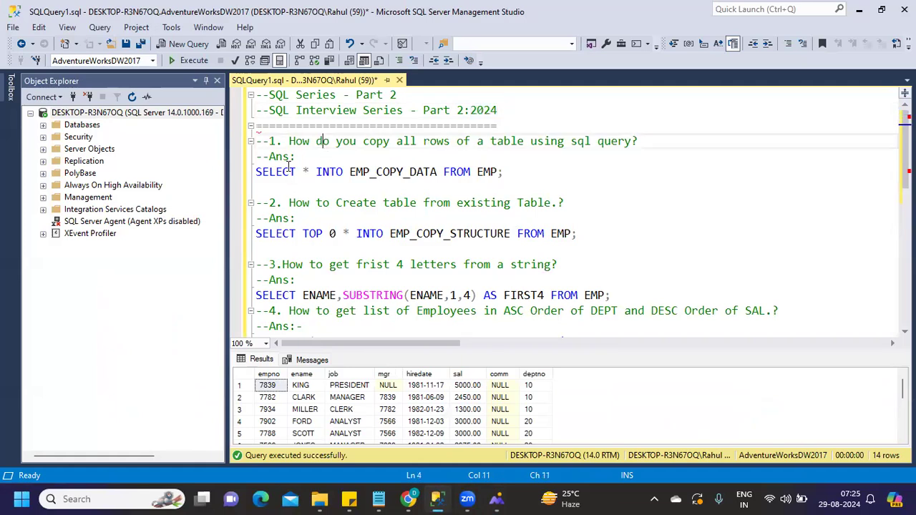
pyautogui.moveTo(288, 142); pyautogui.dragTo(389, 142)
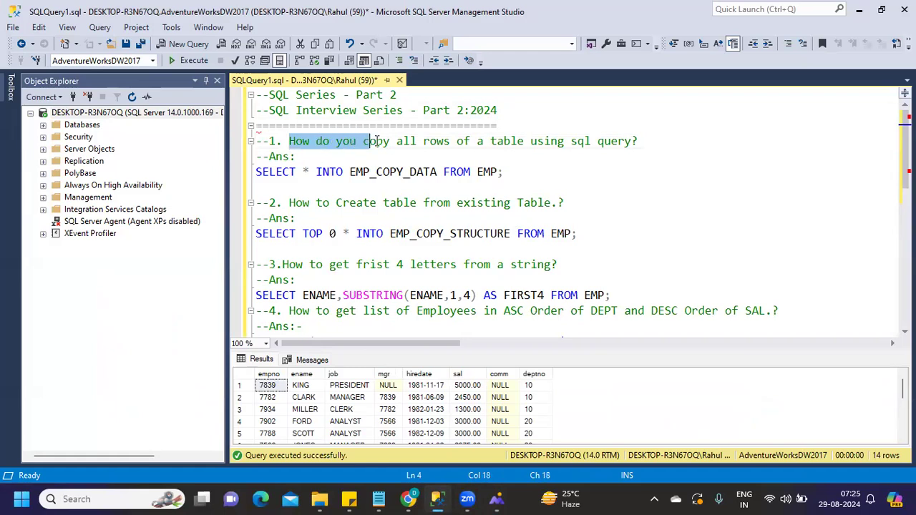
pyautogui.moveTo(362, 142); pyautogui.dragTo(566, 142)
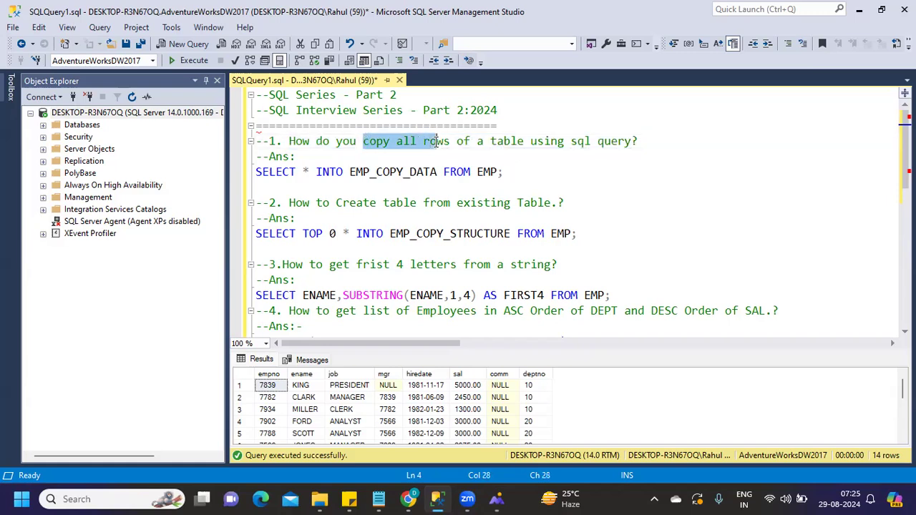
pyautogui.moveTo(437, 146)
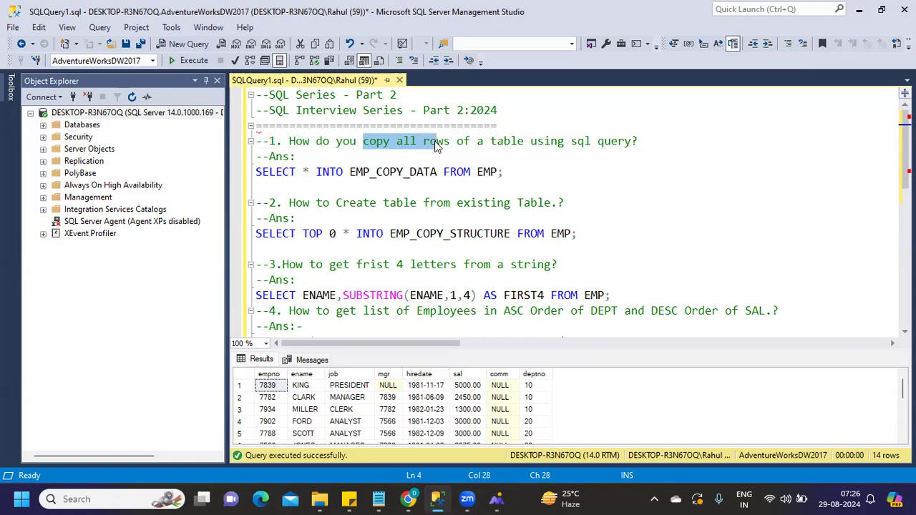
pyautogui.moveTo(407, 204)
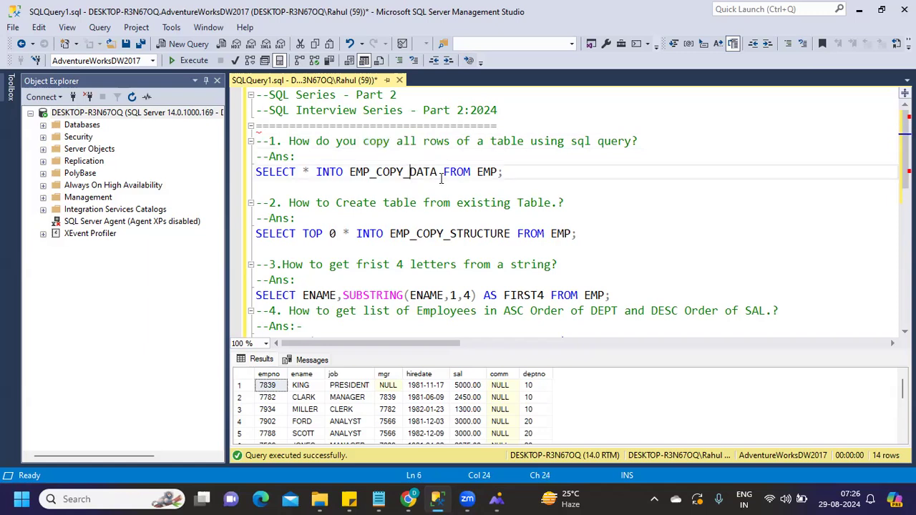
pyautogui.doubleClick(393, 172)
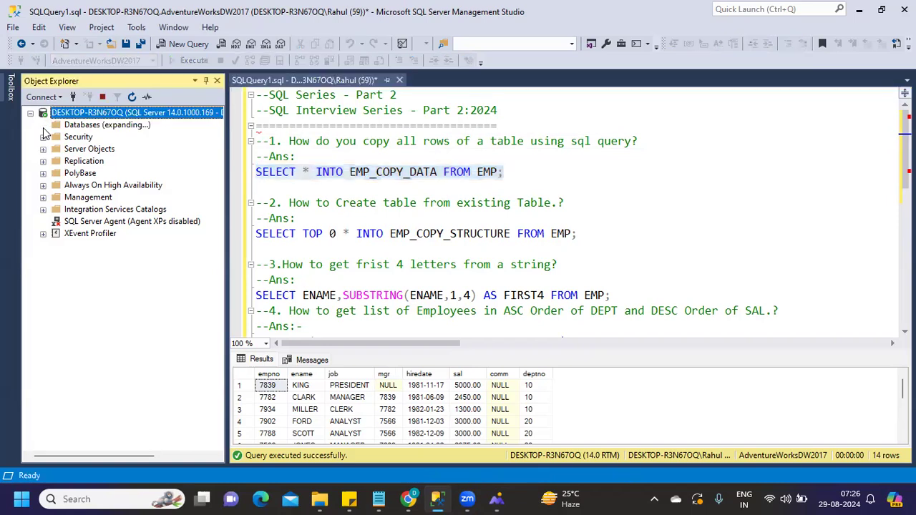
# Expand Databases > AdventureWorksDW2017 and select the whole SELECT INTO query line
pyautogui.click(43, 124)
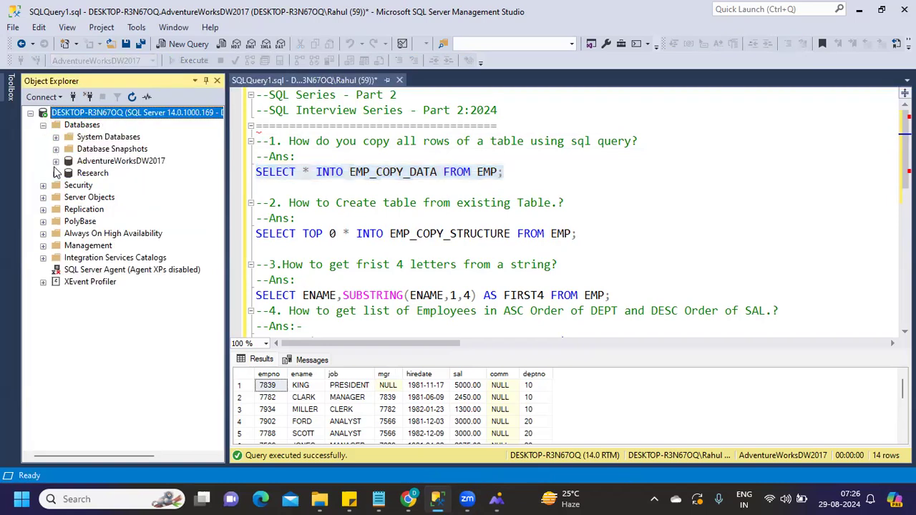
pyautogui.click(56, 160)
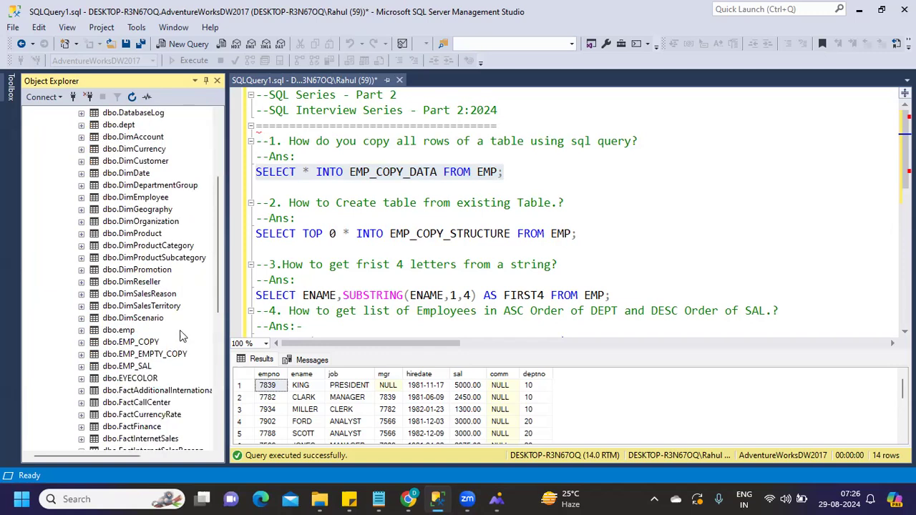
pyautogui.tripleClick(379, 172)
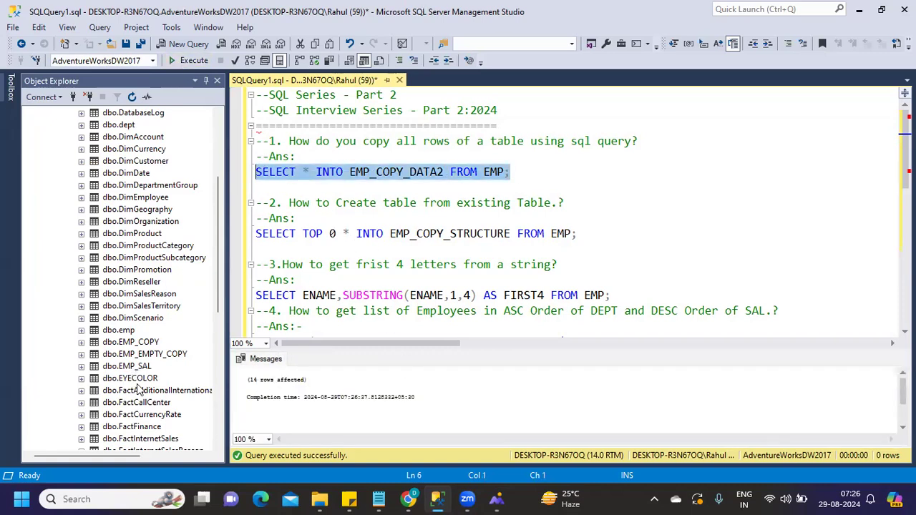
pyautogui.moveTo(502, 181)
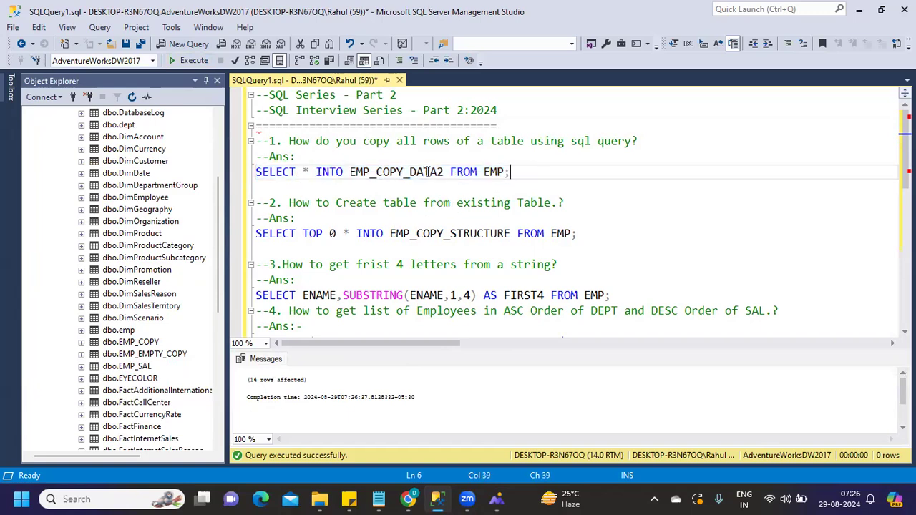
# Target EMP_COPY_DATA2 in the copy query and start a SELECT on it below
pyautogui.doubleClick(395, 171)
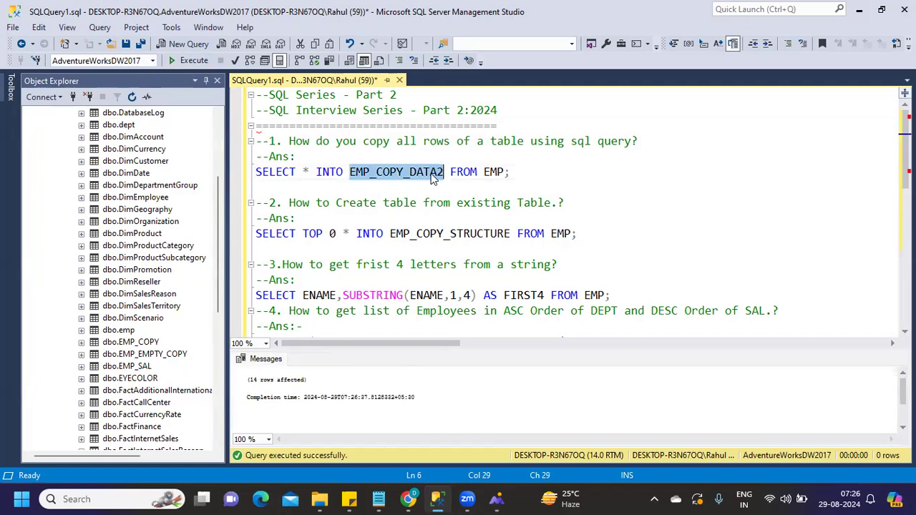
pyautogui.click(538, 171)
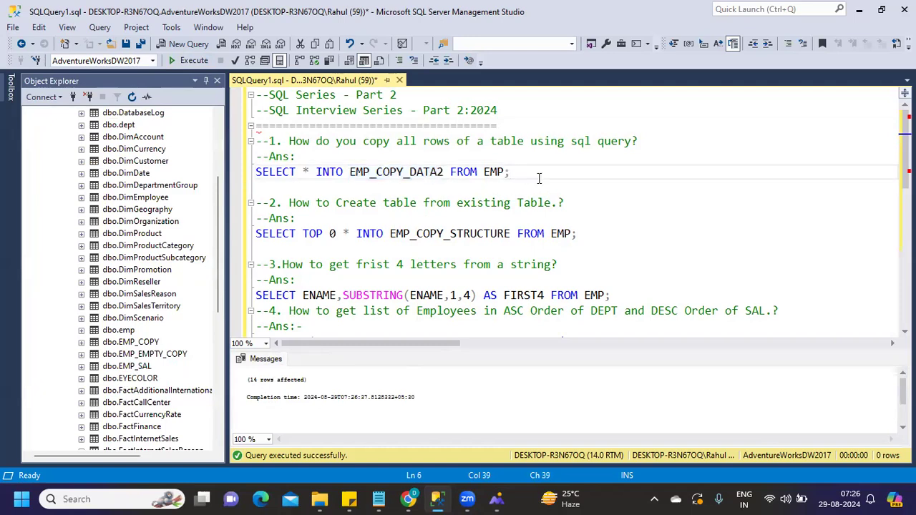
pyautogui.write('SE;')
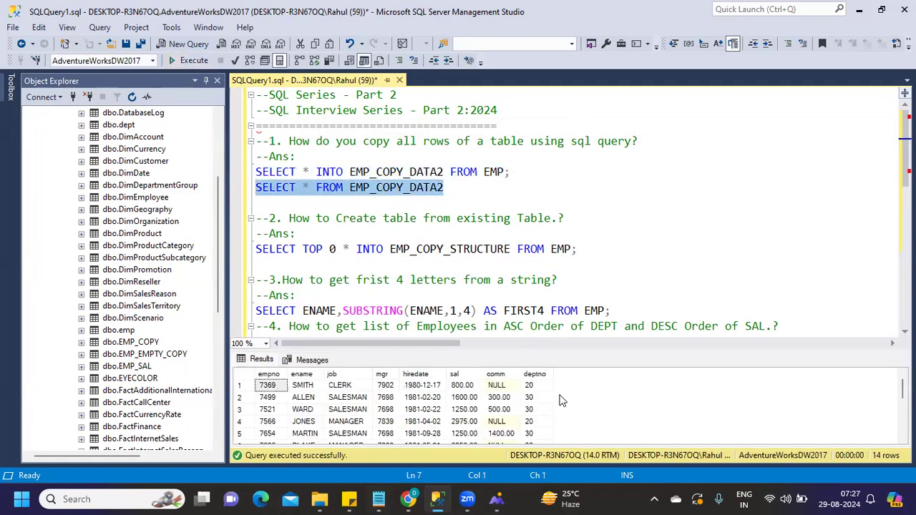
pyautogui.moveTo(494, 172)
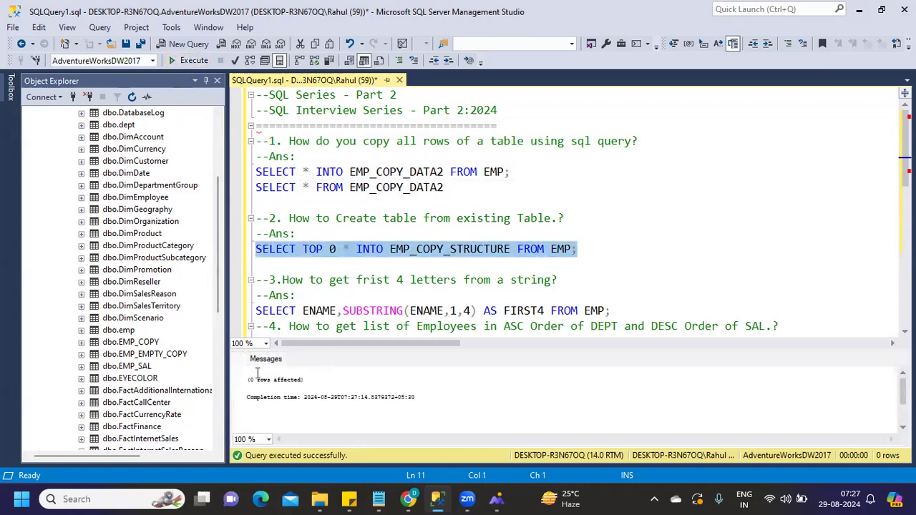
pyautogui.moveTo(423, 256)
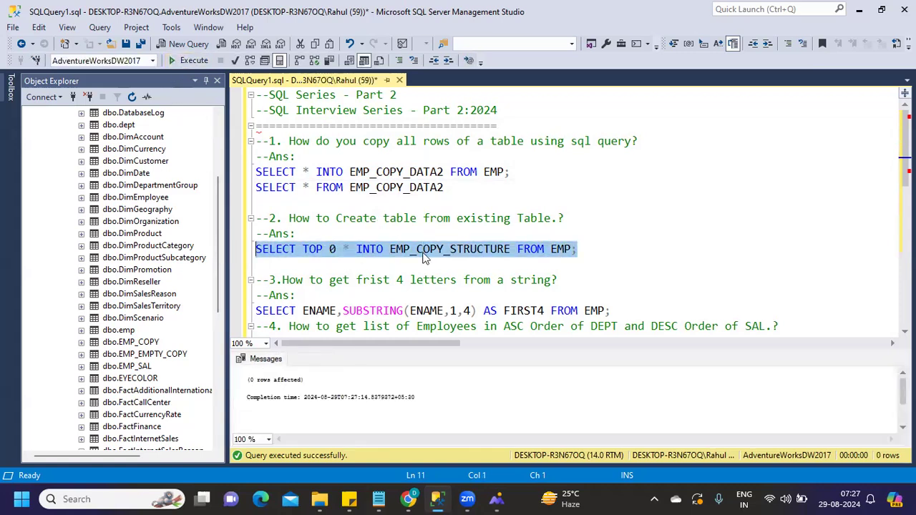
pyautogui.moveTo(346, 258)
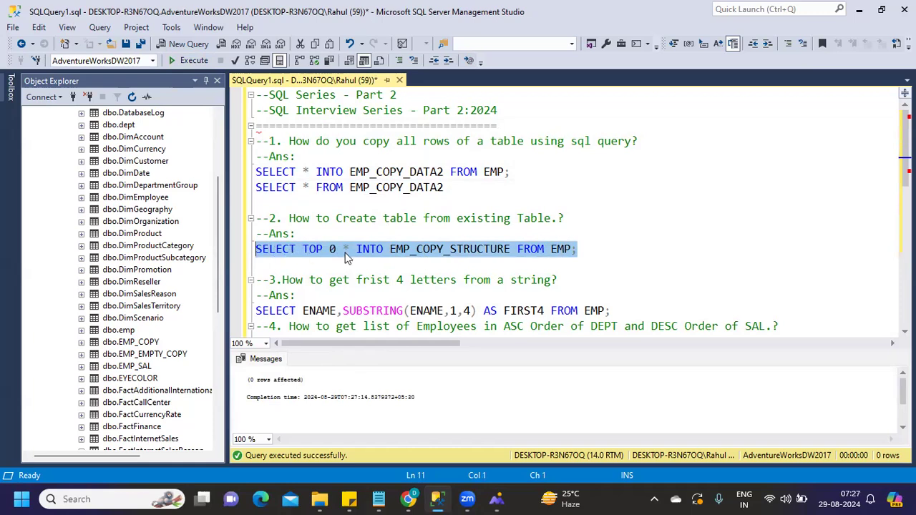
# Query EMP_COPY_STRUCTURE to show only column headers with no rows
pyautogui.doubleClick(449, 249)
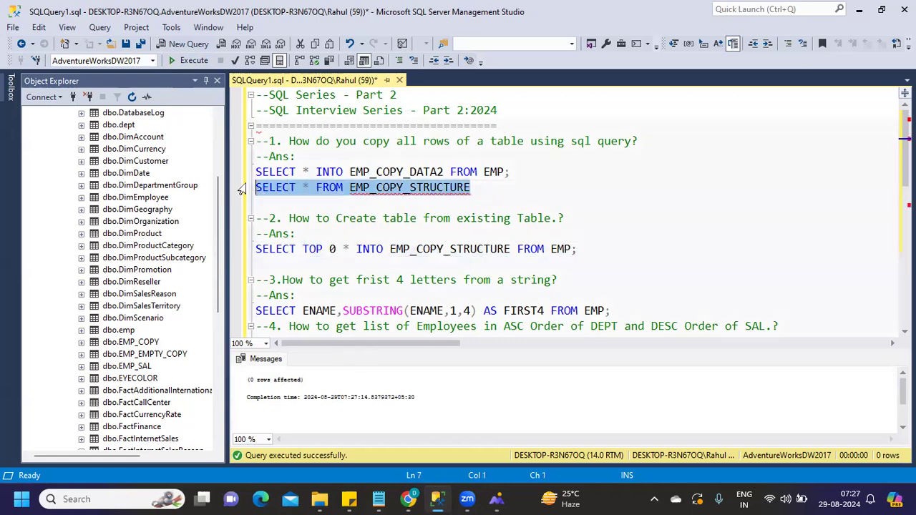
pyautogui.click(172, 60)
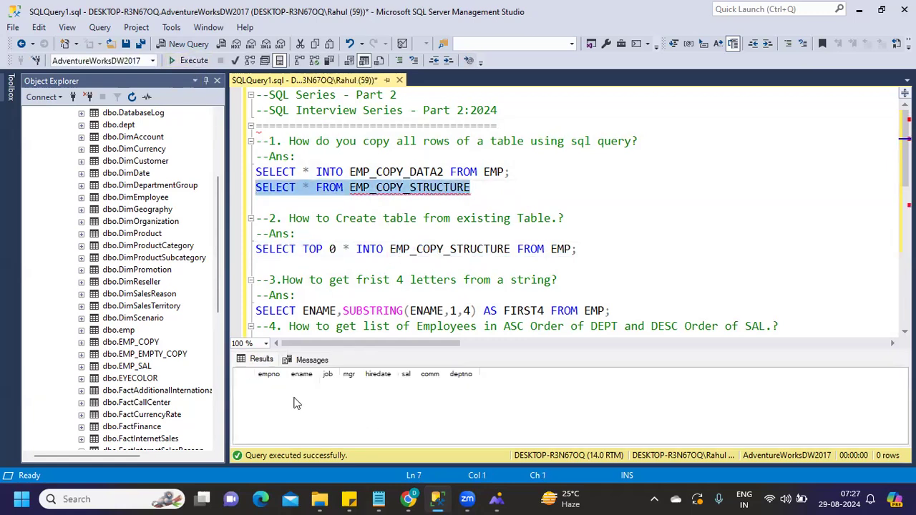
pyautogui.moveTo(443, 412)
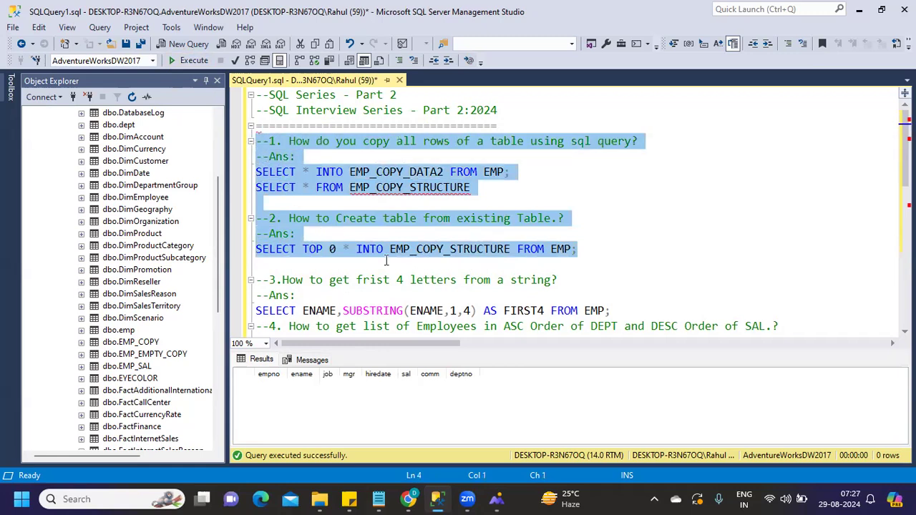
# Locate the SUBSTRING(ENAME,1,4) query and select its ENAME column
pyautogui.scroll(-3)
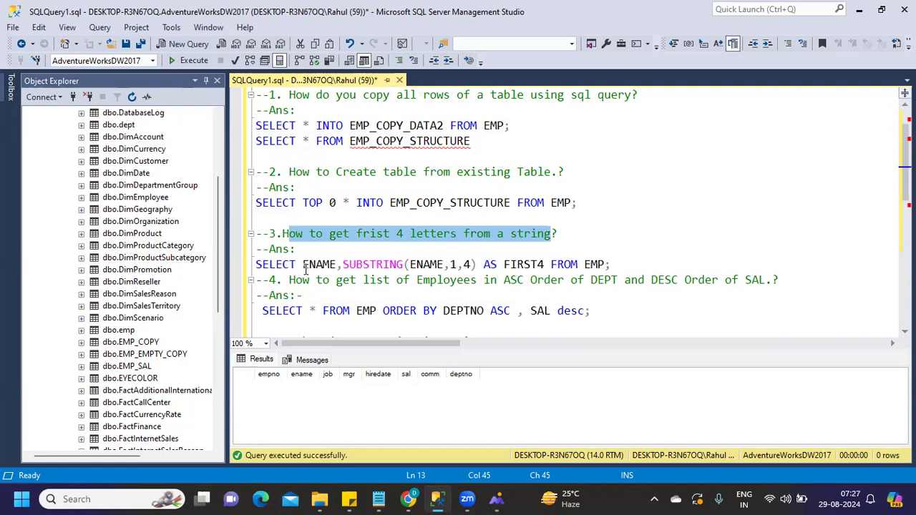
pyautogui.doubleClick(378, 264)
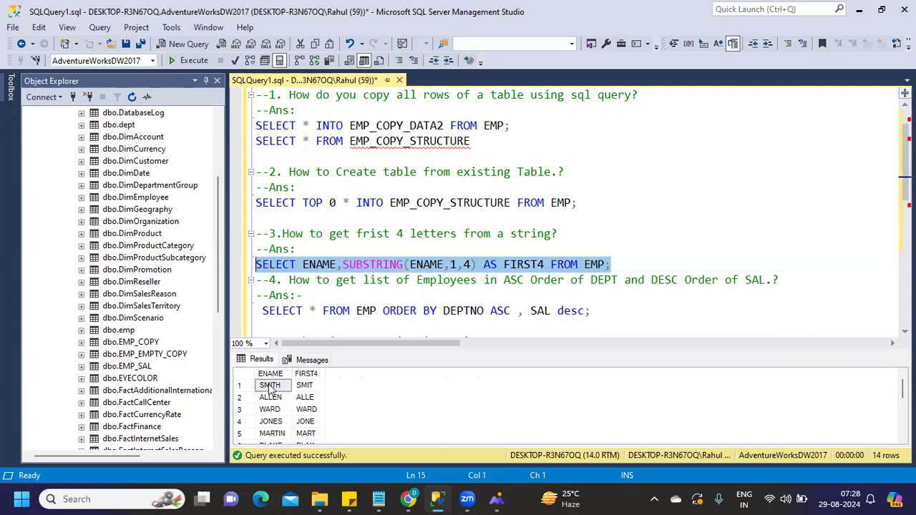
pyautogui.moveTo(305, 395)
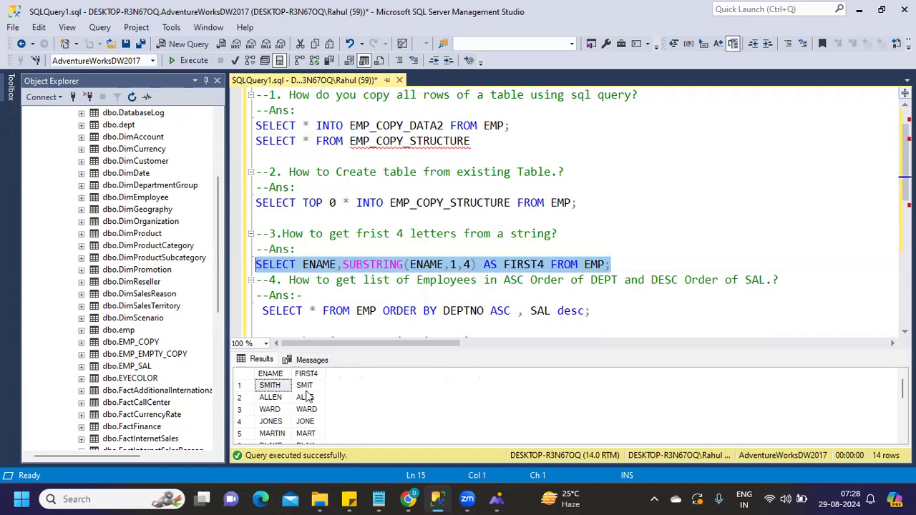
pyautogui.moveTo(399, 310)
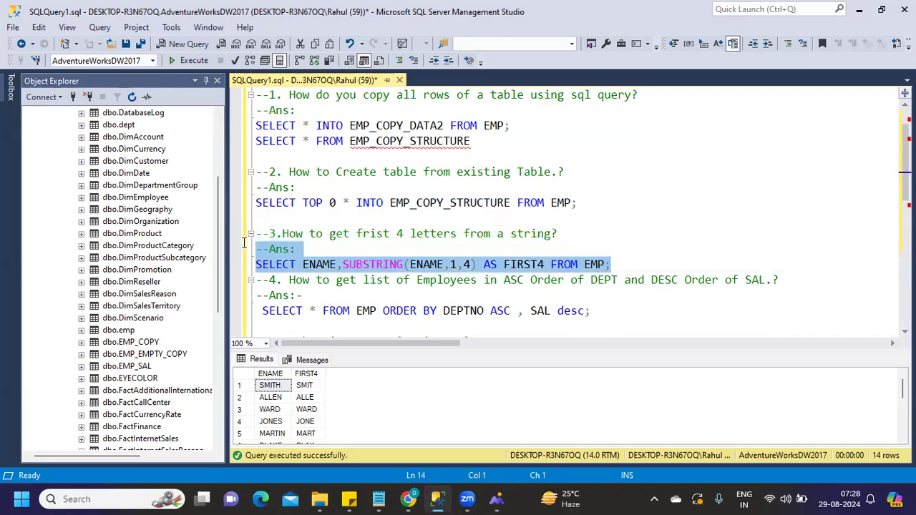
pyautogui.scroll(-3)
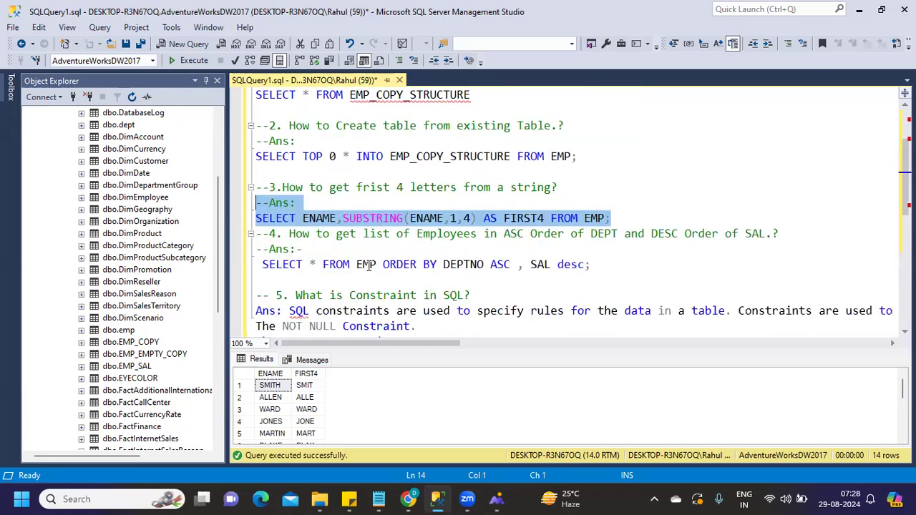
pyautogui.click(672, 217)
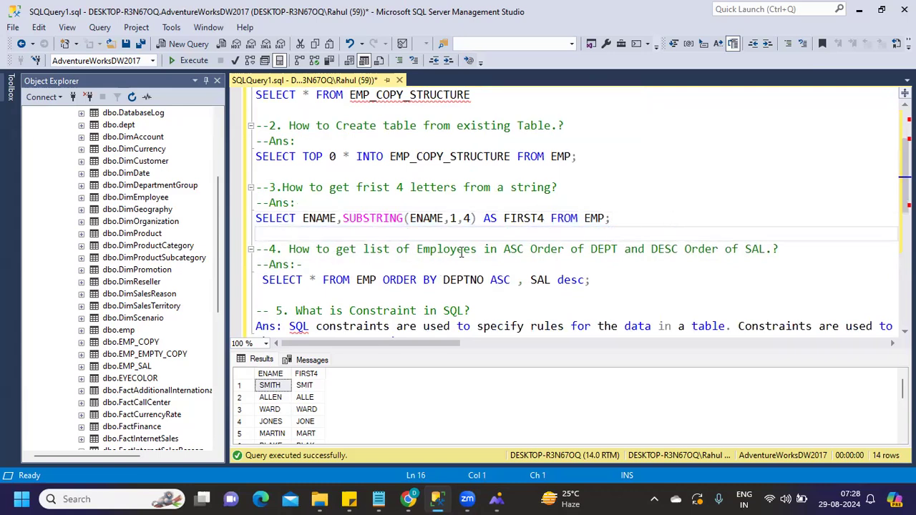
pyautogui.moveTo(504, 249); pyautogui.dragTo(624, 249)
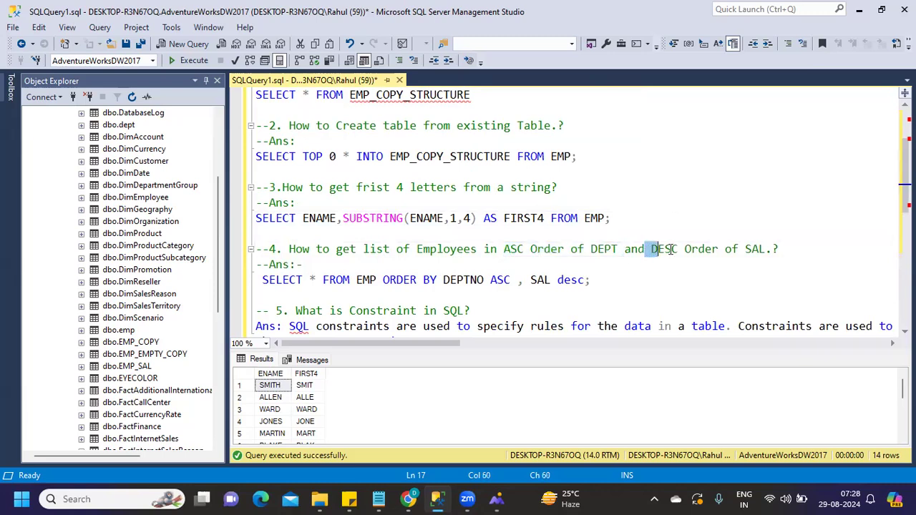
pyautogui.moveTo(651, 249); pyautogui.dragTo(766, 249)
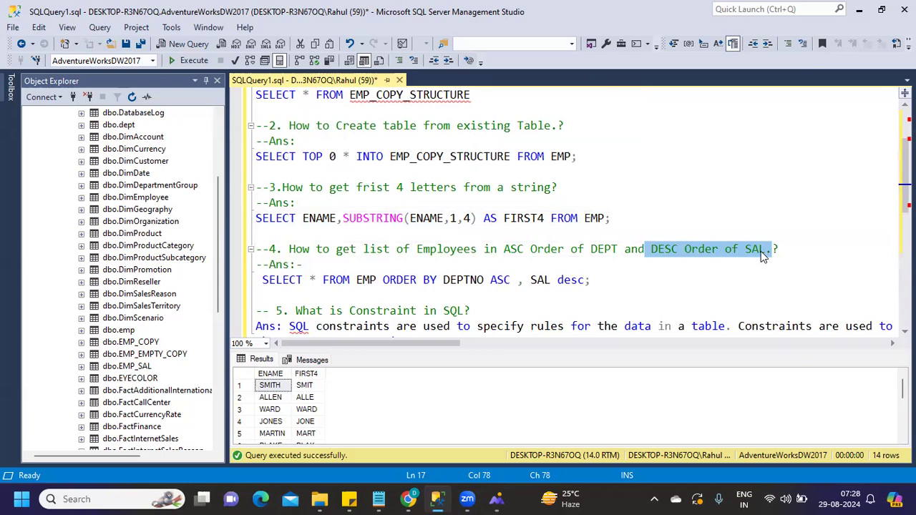
pyautogui.click(375, 249)
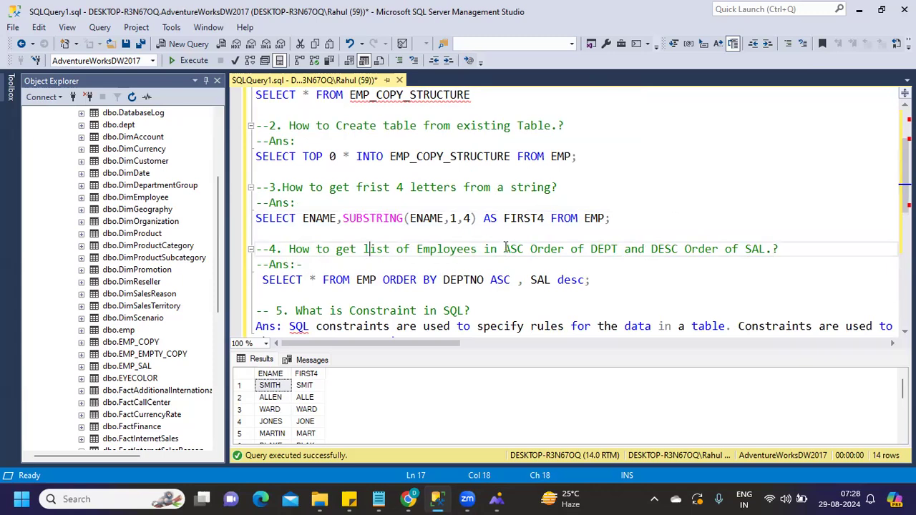
pyautogui.moveTo(504, 249); pyautogui.dragTo(621, 249)
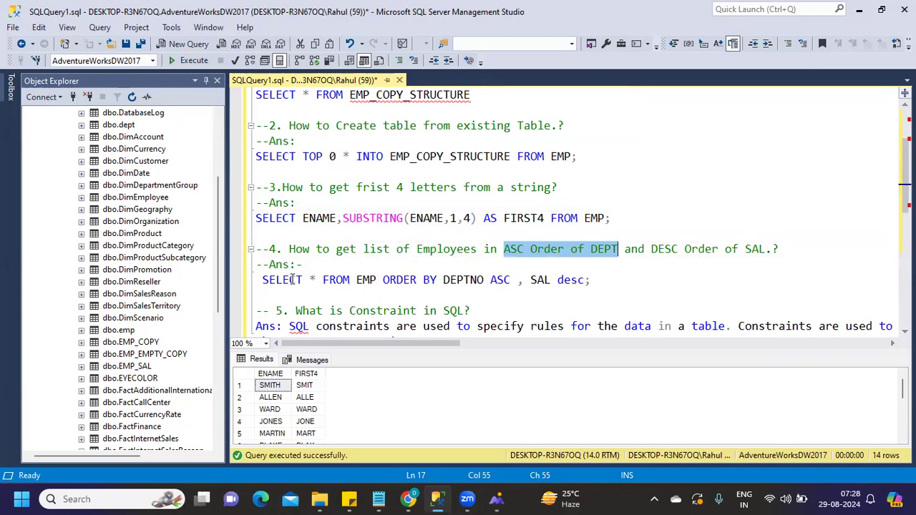
pyautogui.doubleClick(399, 279)
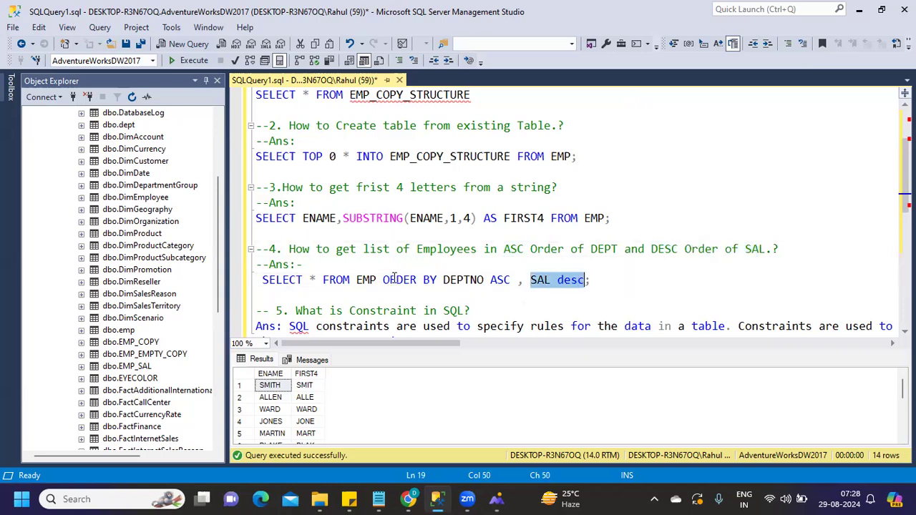
pyautogui.doubleClick(464, 279)
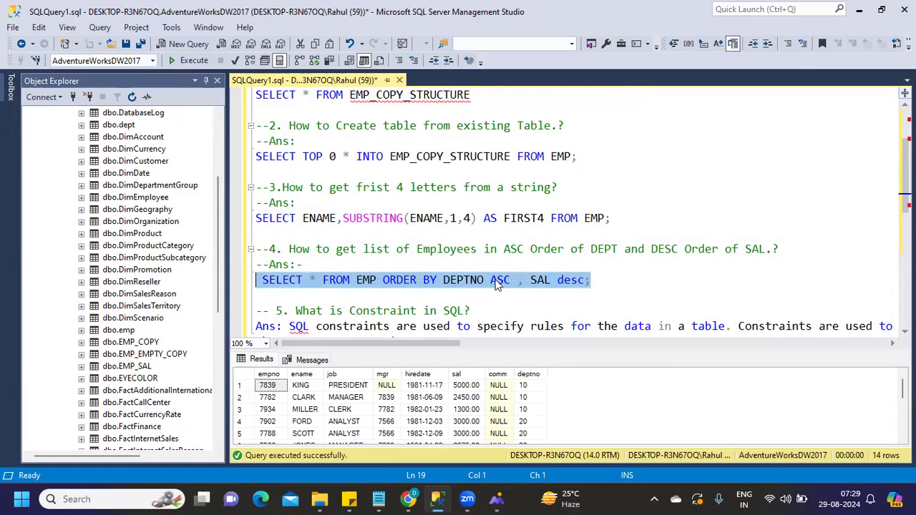
pyautogui.moveTo(588, 358)
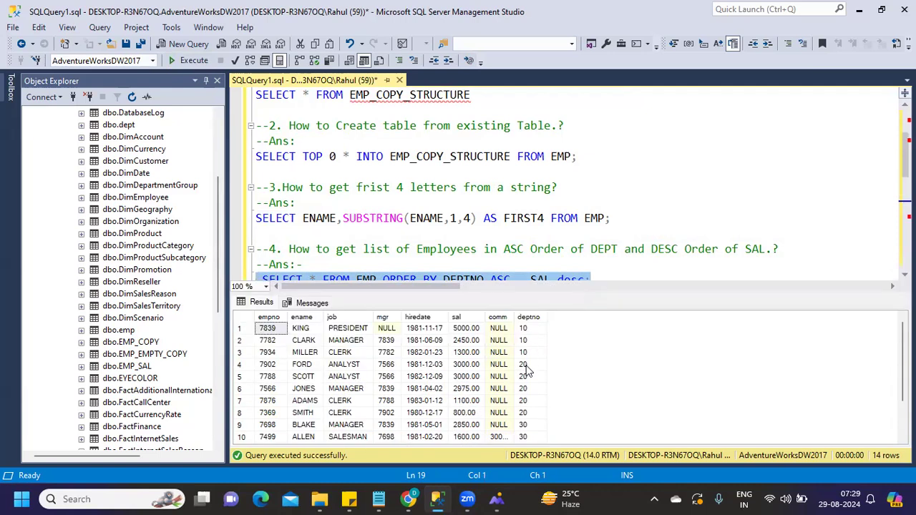
pyautogui.moveTo(526, 422)
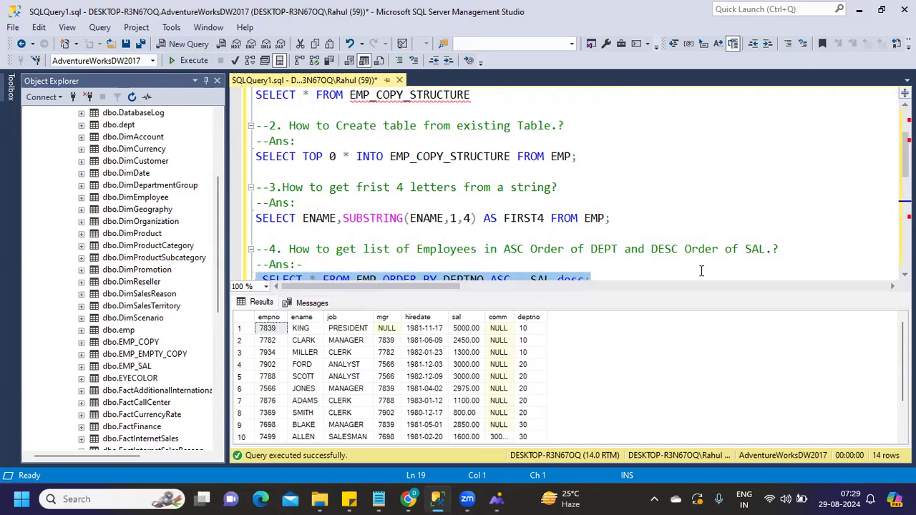
# Scroll the script down past the DEPTNO ASC, SAL desc results toward question 5
pyautogui.scroll(-3)
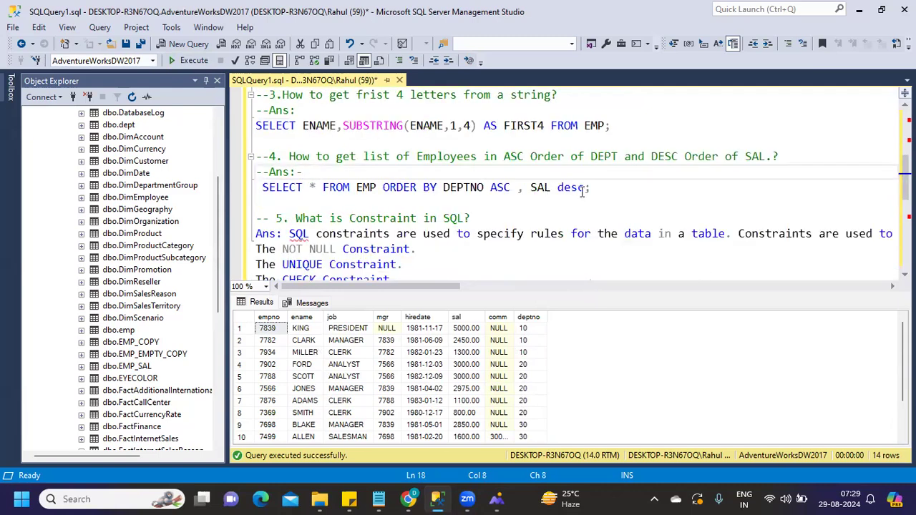
pyautogui.moveTo(530, 353)
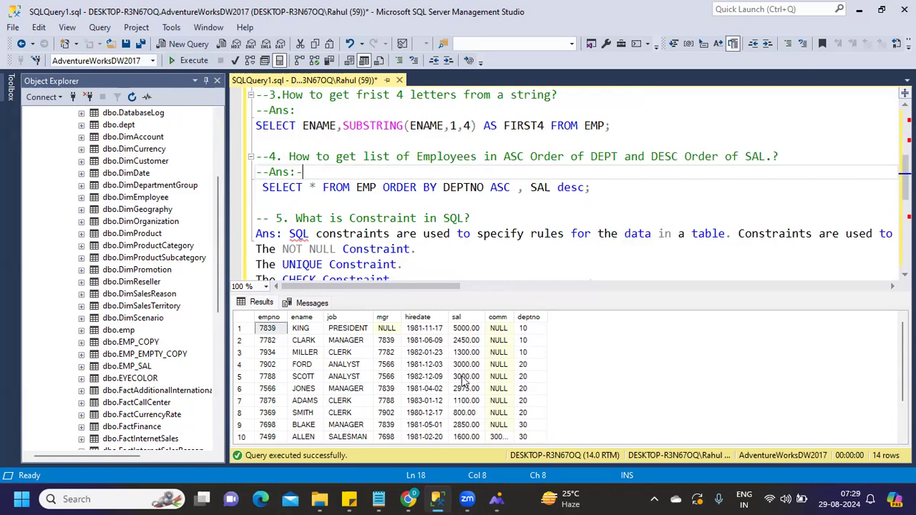
# Change the sort to SAL asc and DEPTNO desc so department 30 lists first
pyautogui.doubleClick(570, 186)
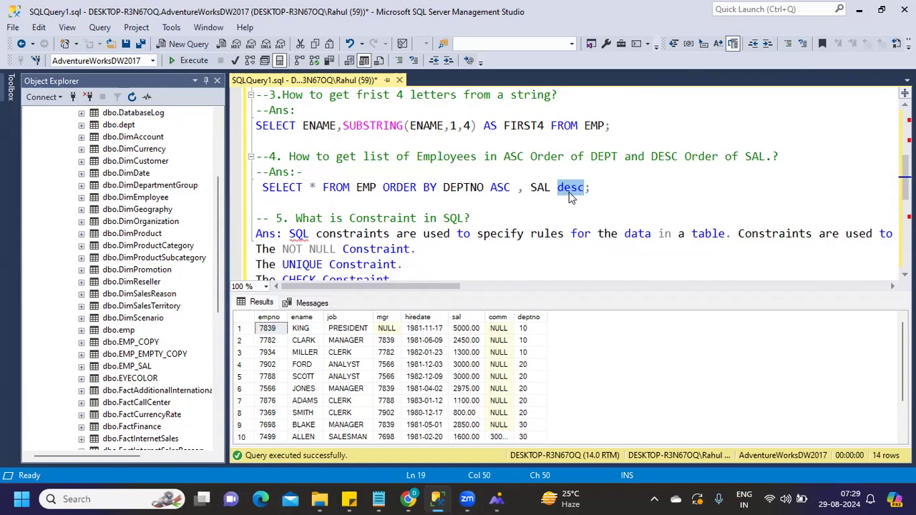
pyautogui.write('as')
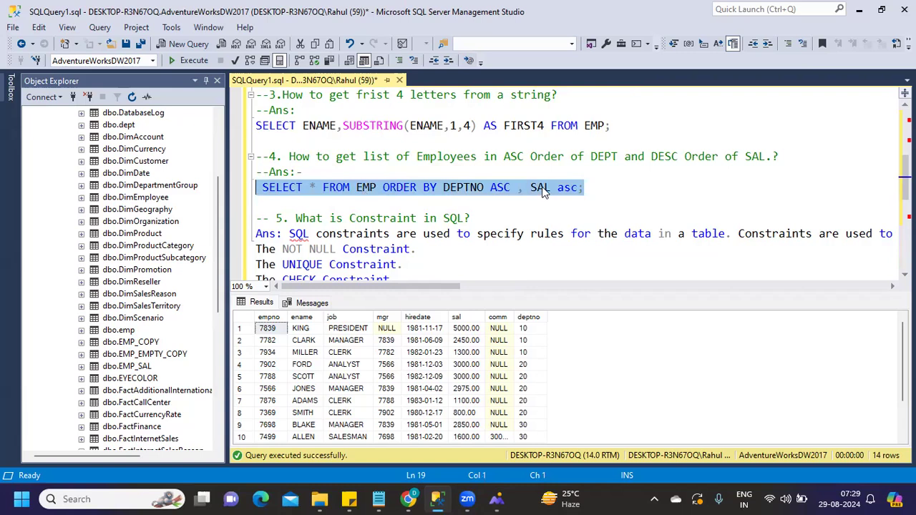
pyautogui.moveTo(574, 200)
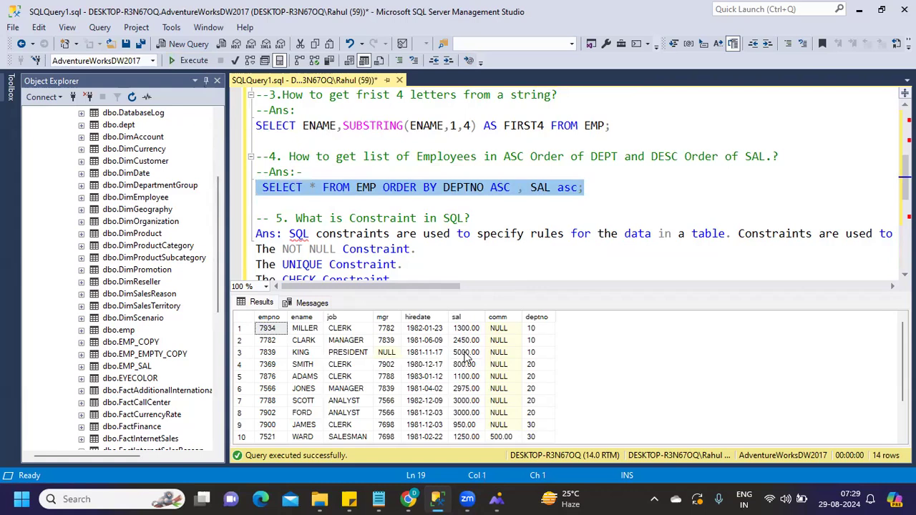
pyautogui.moveTo(498, 194)
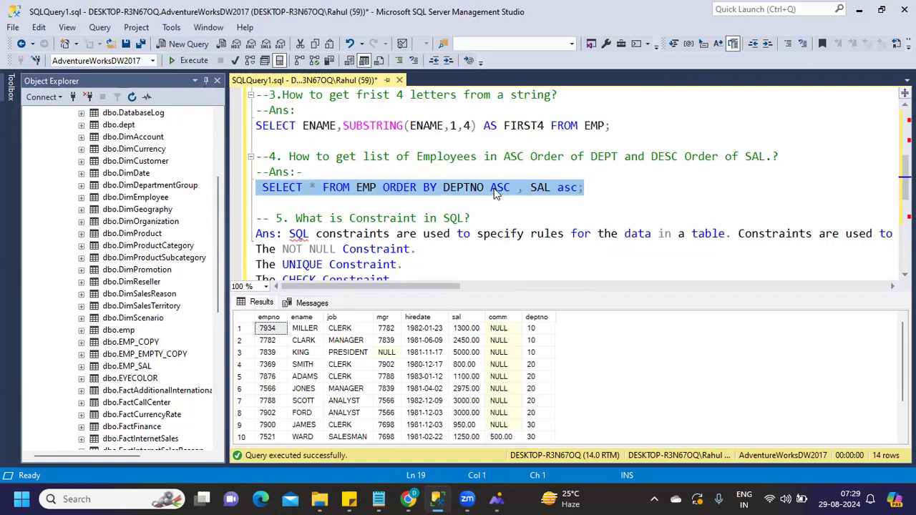
pyautogui.write('desc')
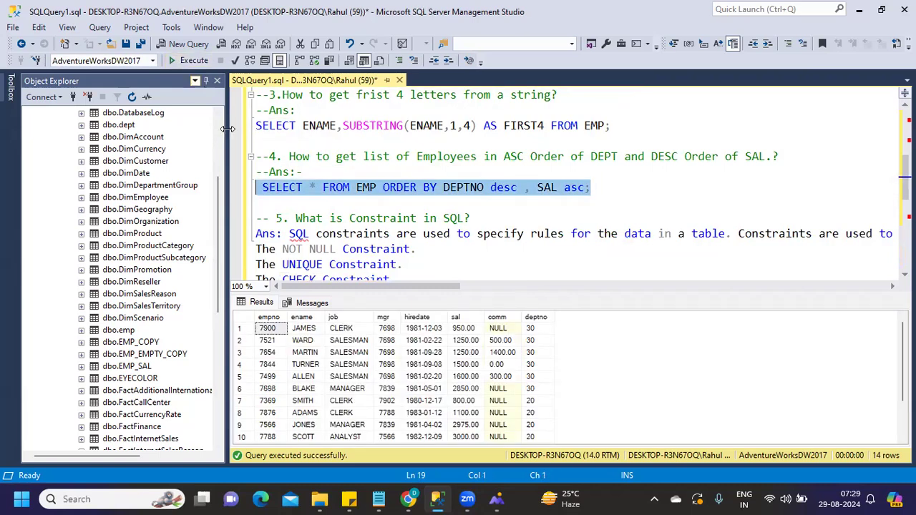
pyautogui.moveTo(461, 341)
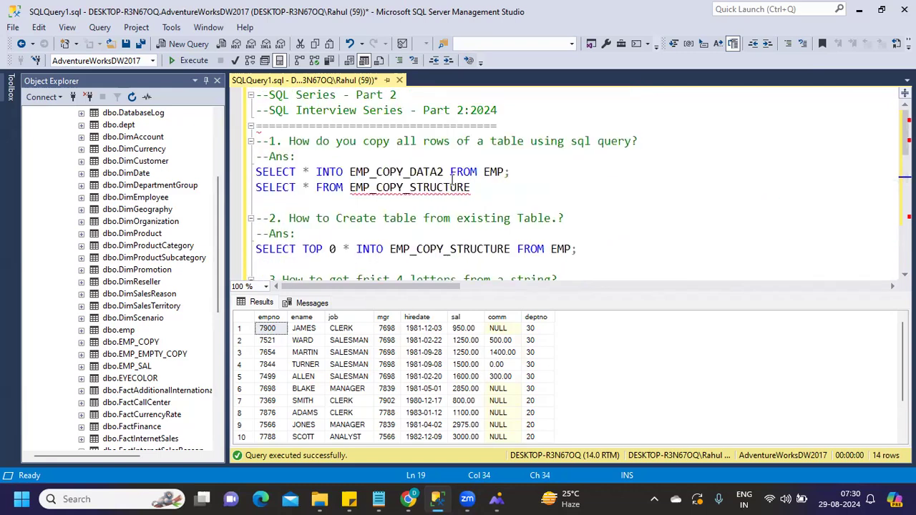
pyautogui.moveTo(430, 186)
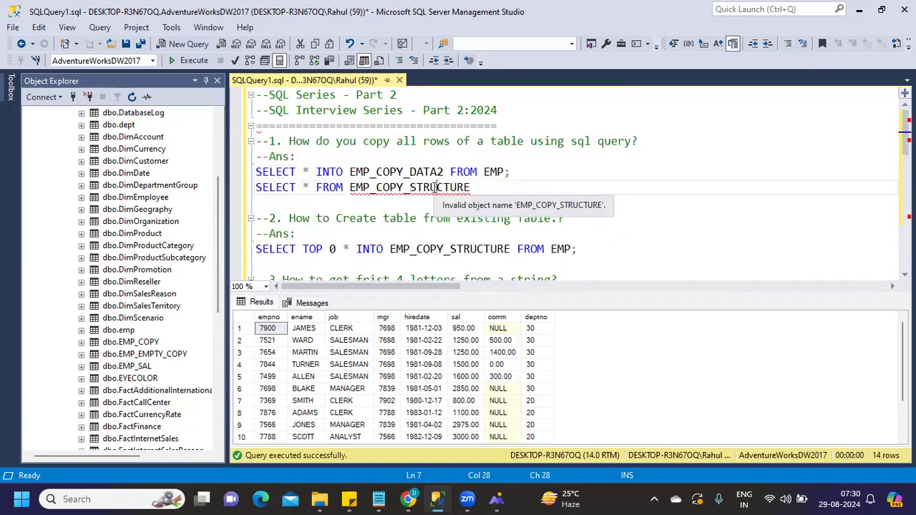
# Scroll down to question 5 on constraints and its answer text
pyautogui.scroll(-3)
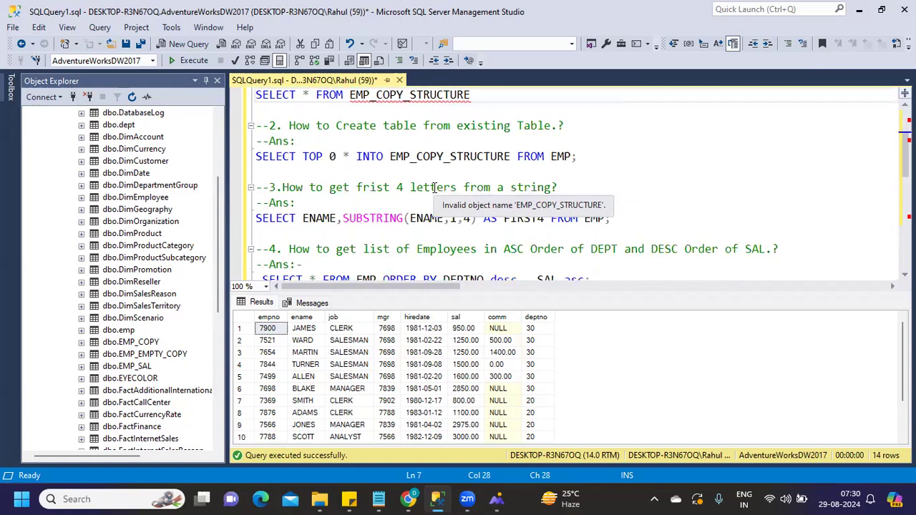
pyautogui.scroll(-3)
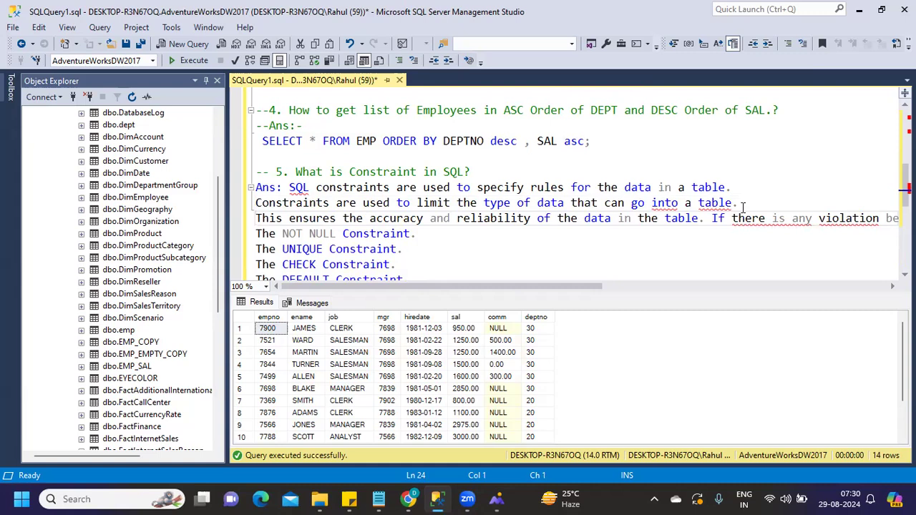
pyautogui.moveTo(742, 206)
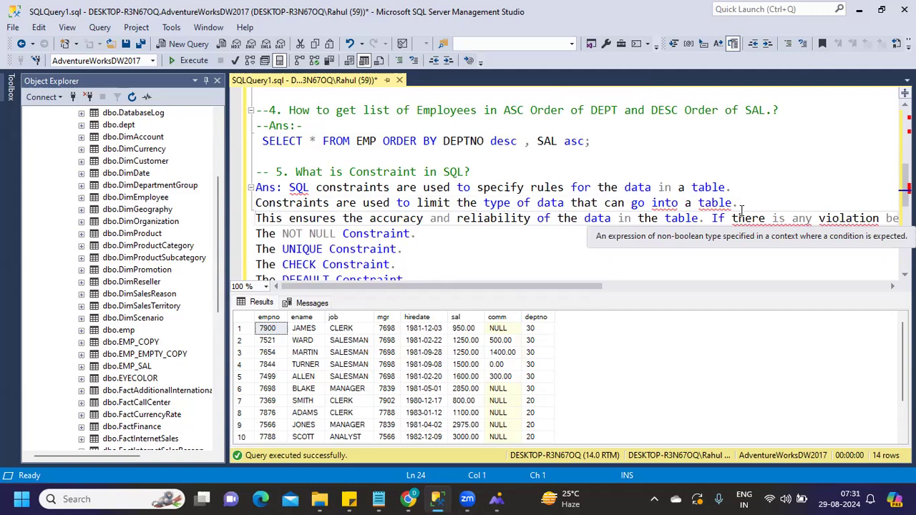
pyautogui.moveTo(390, 241)
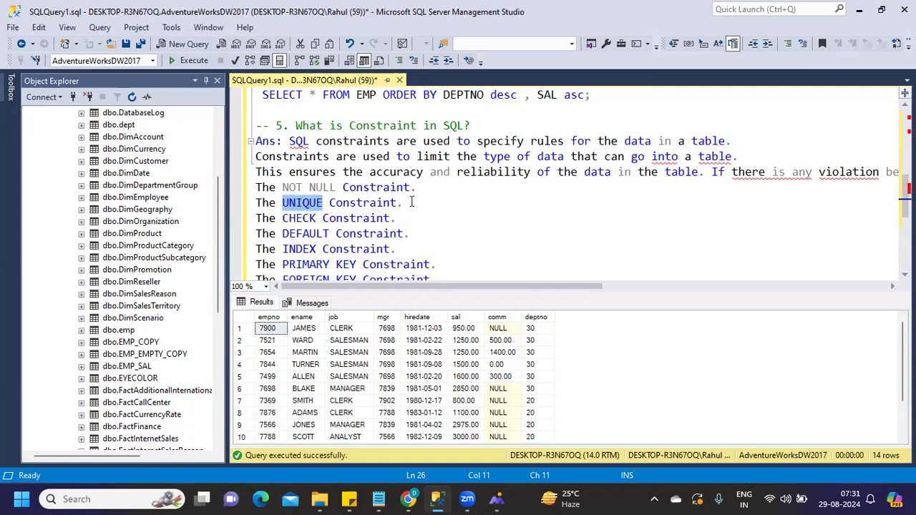
pyautogui.click(383, 217)
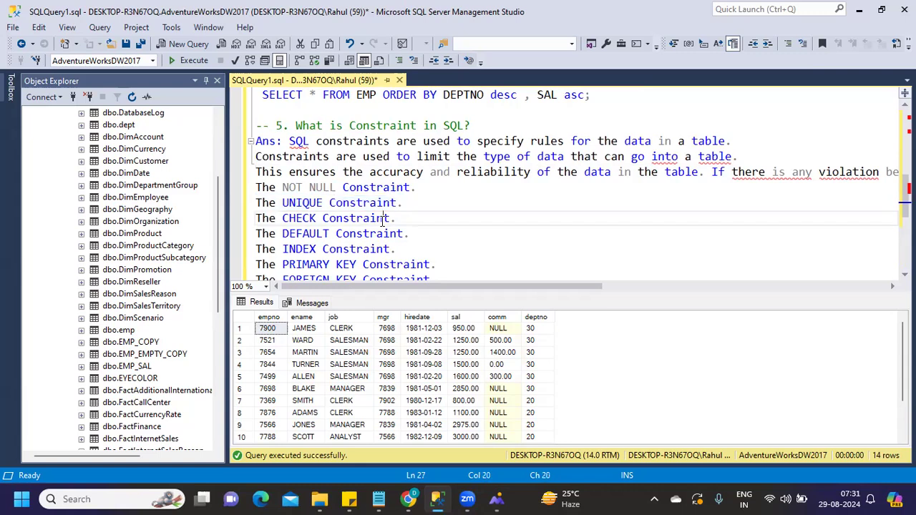
pyautogui.tripleClick(322, 218)
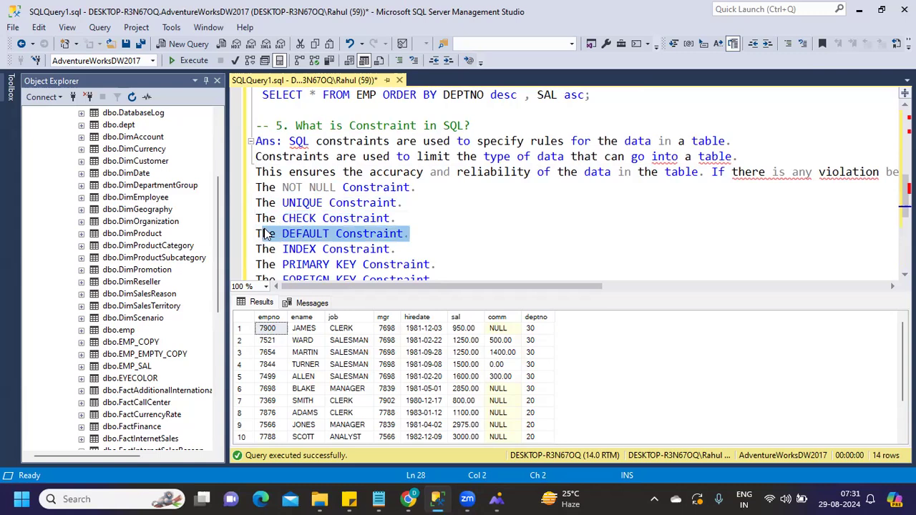
pyautogui.moveTo(312, 245)
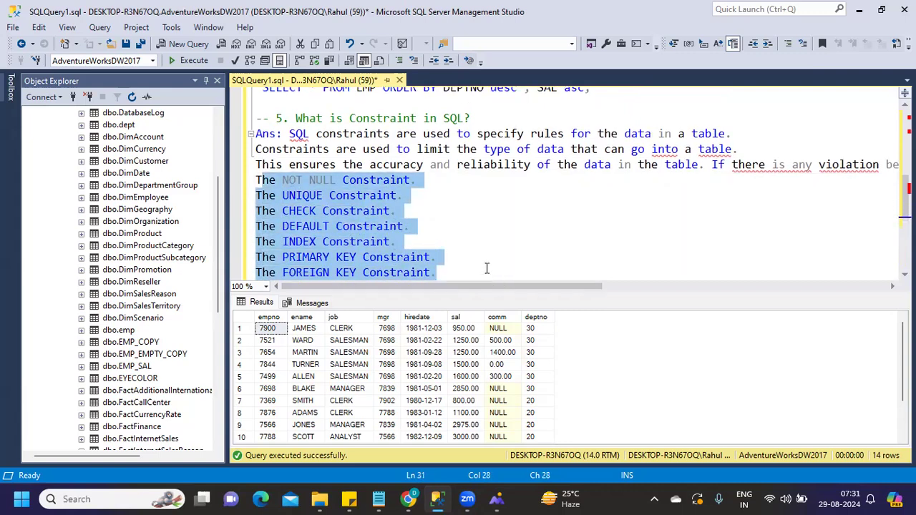
pyautogui.moveTo(498, 246)
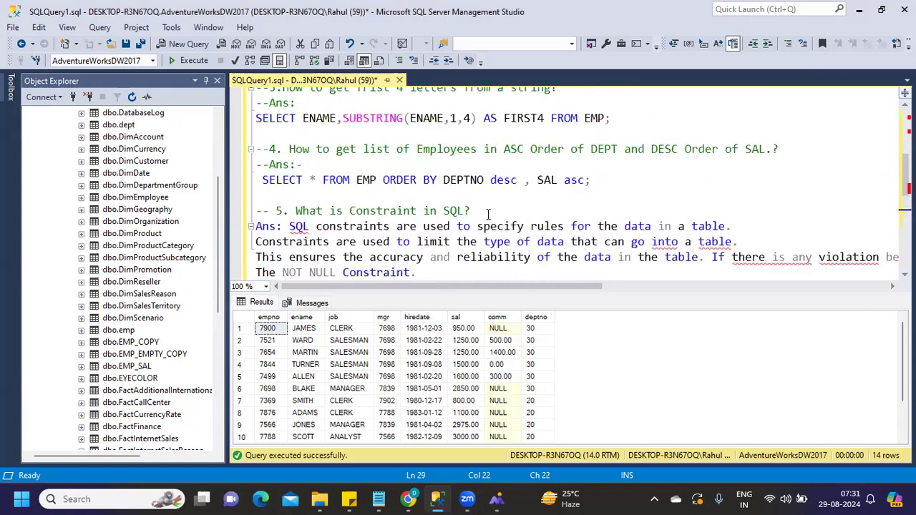
pyautogui.moveTo(541, 246)
pyautogui.write('The FOREIGN KEY Constraint.')
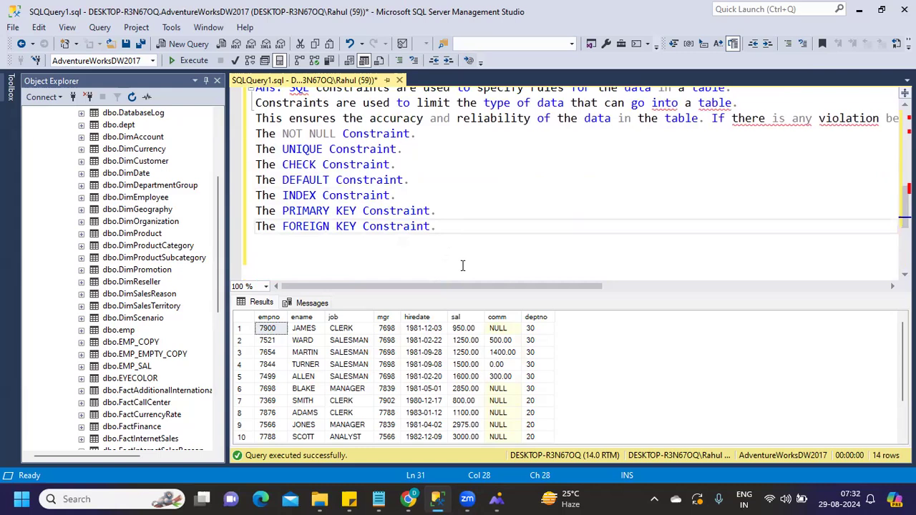
pyautogui.moveTo(467, 261)
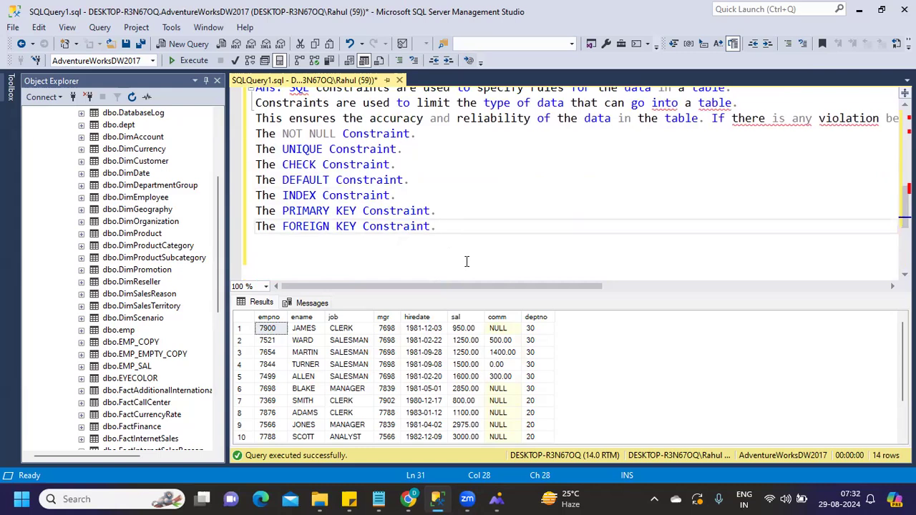
pyautogui.moveTo(447, 226)
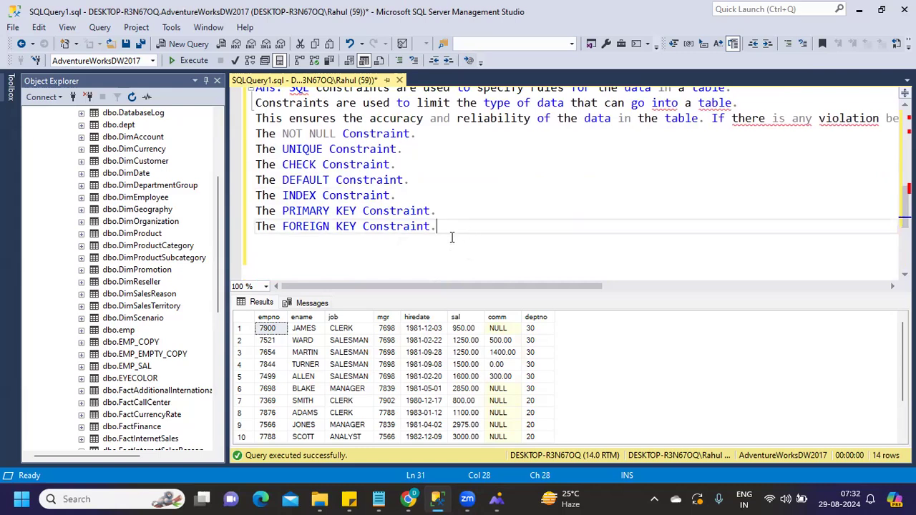